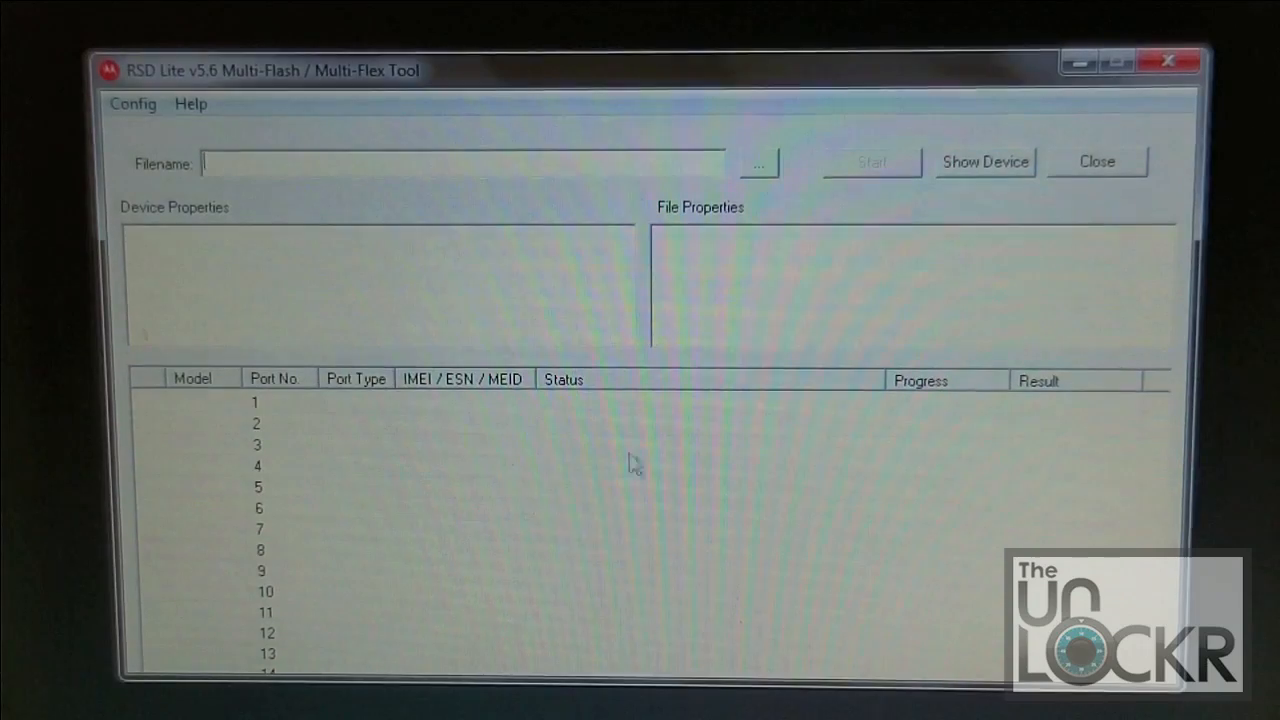
mouse_move(835, 417)
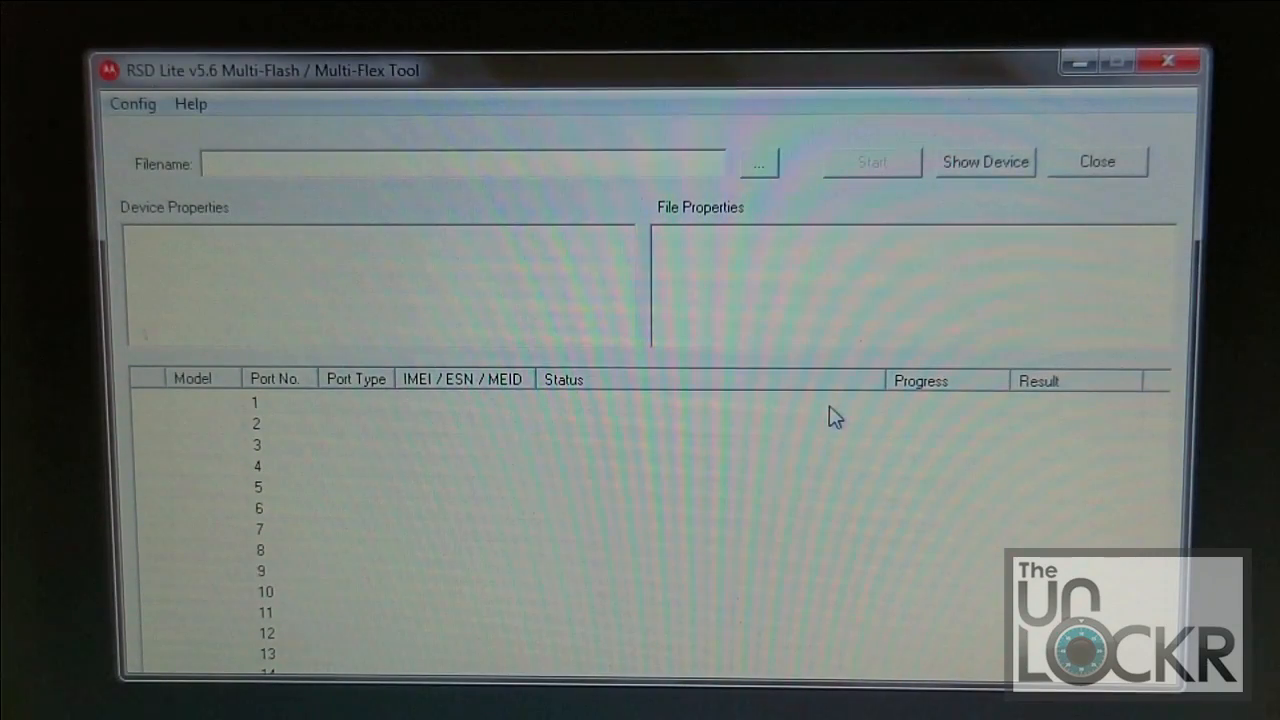
mouse_move(762, 170)
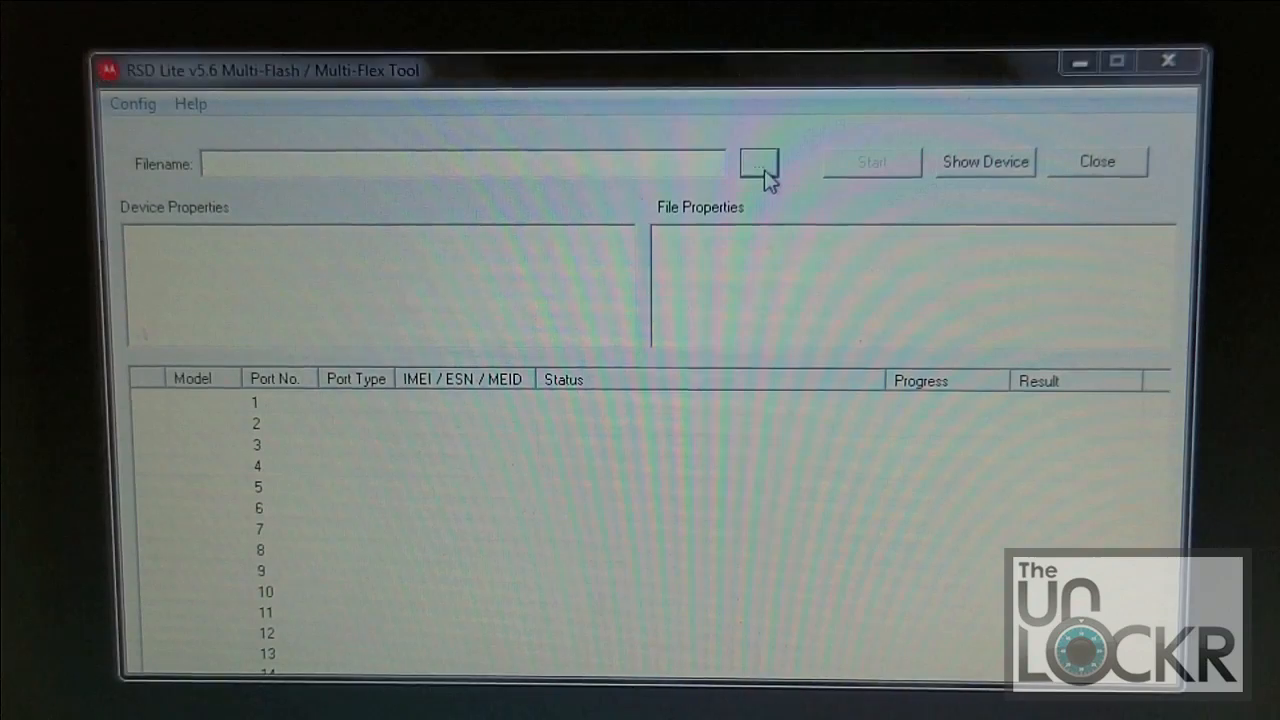
- Open the Filename browse dialog at the Fastboot folder containing the VRZ_XT912 firmware zip
click(758, 161)
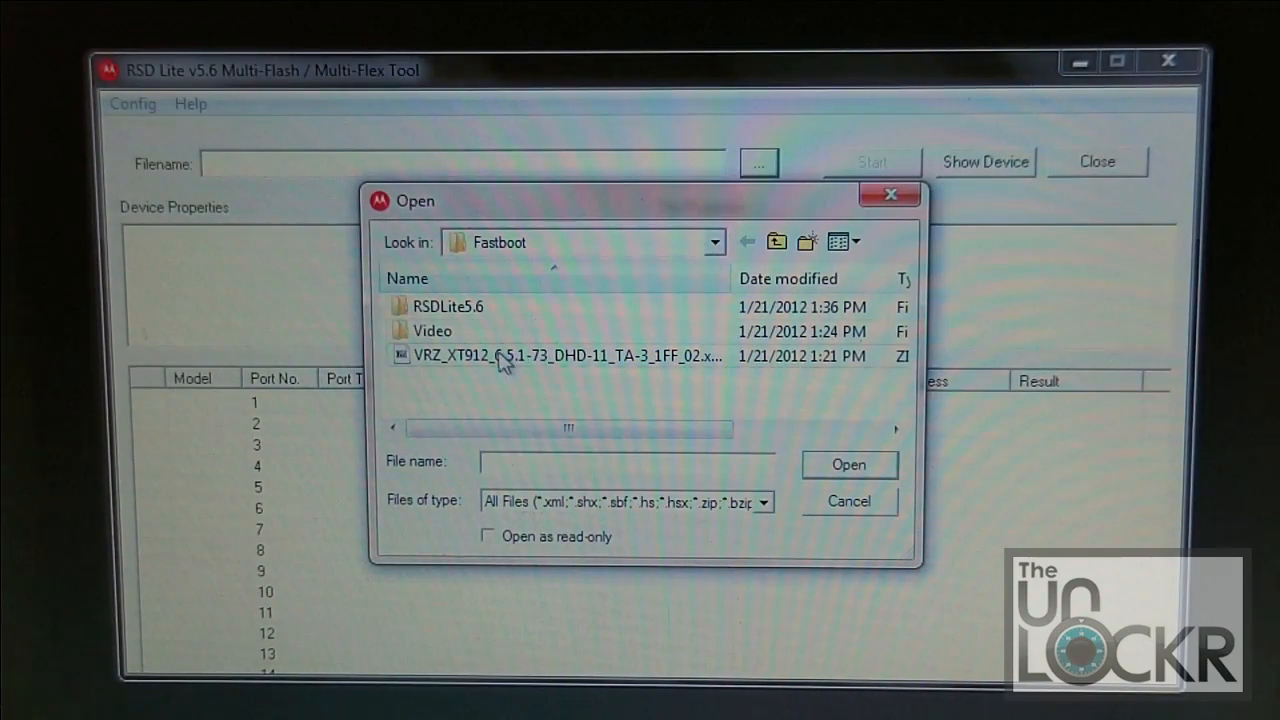
mouse_move(500, 356)
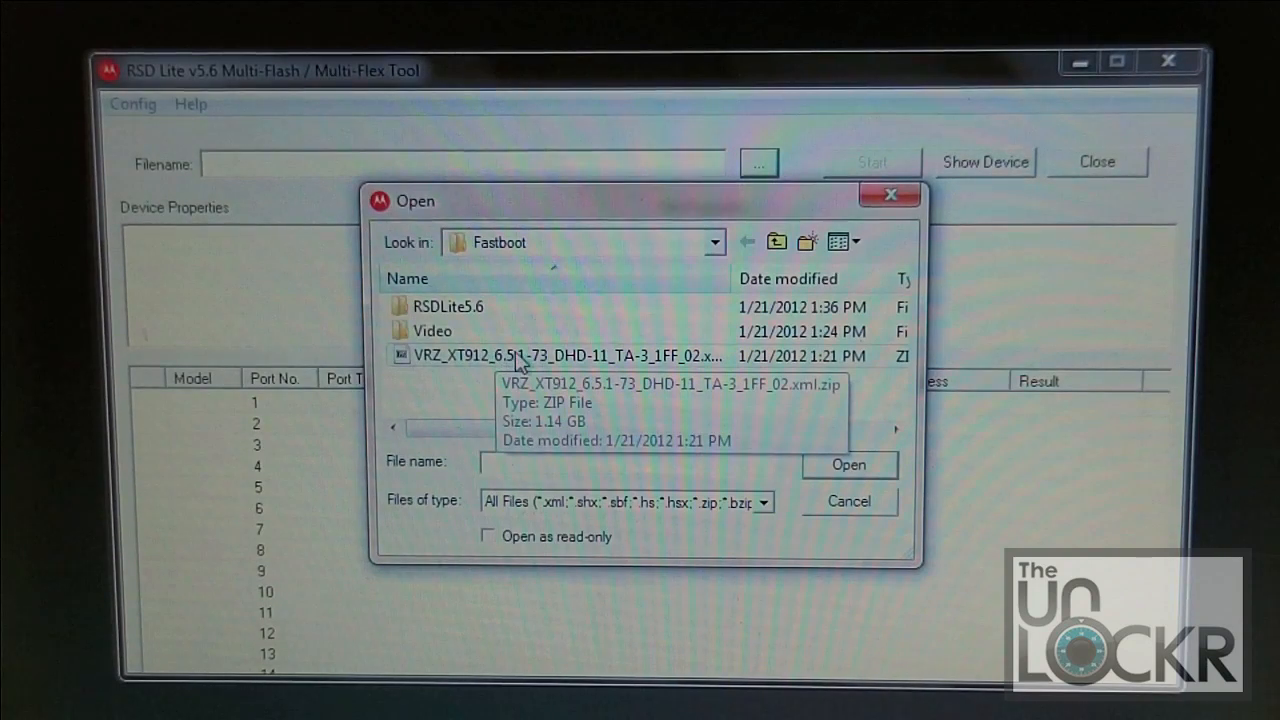
mouse_move(515, 370)
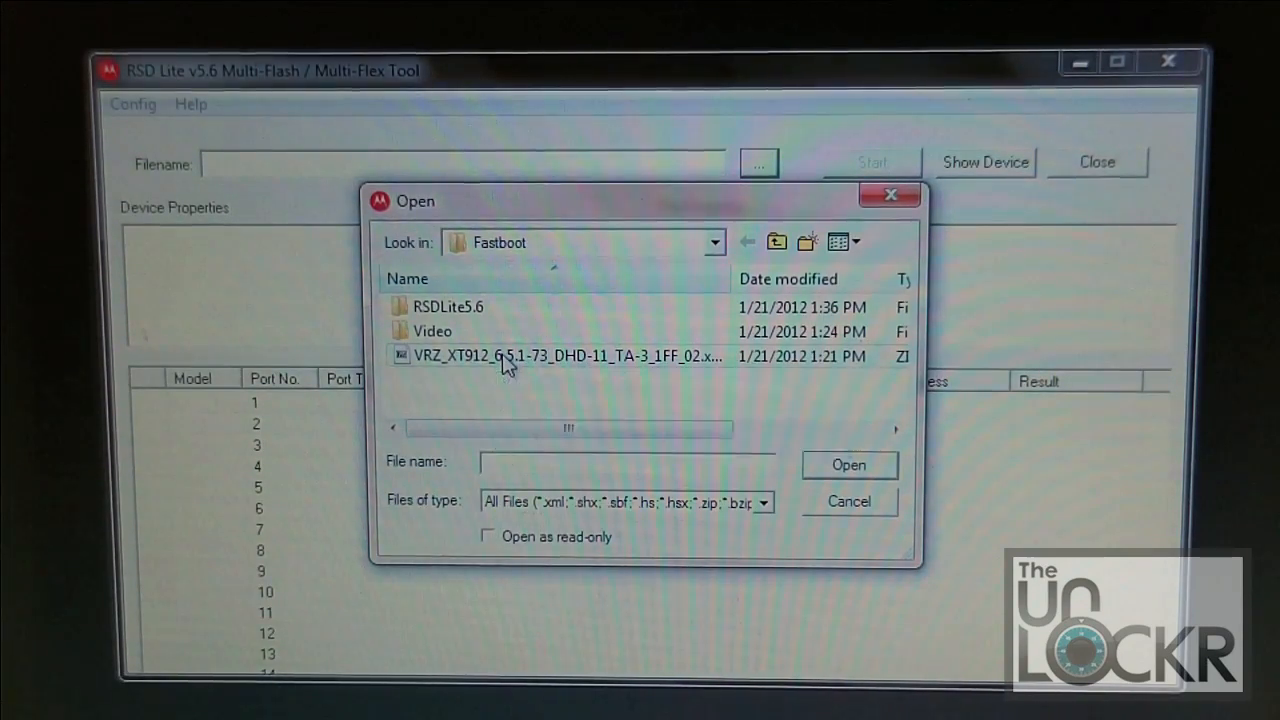
- Load the VRZ_XT912 .xml.zip firmware and extract it without starting to flash
double_click(560, 356)
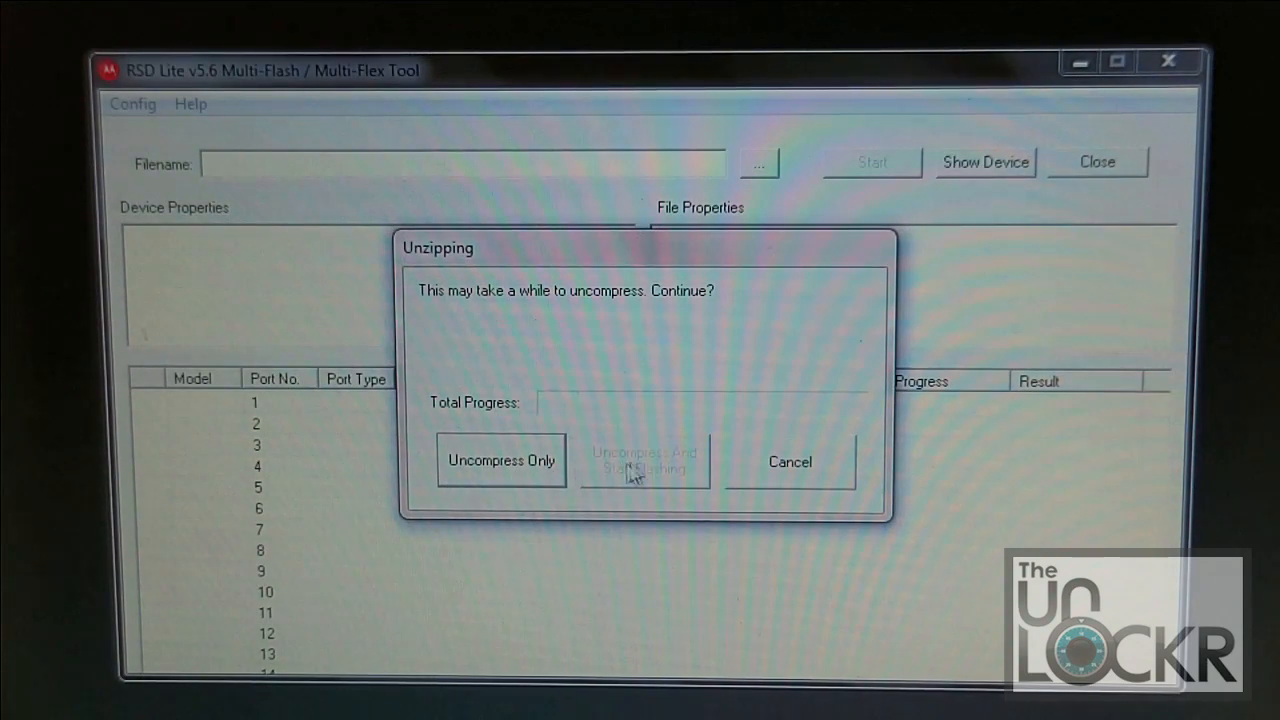
mouse_move(650, 490)
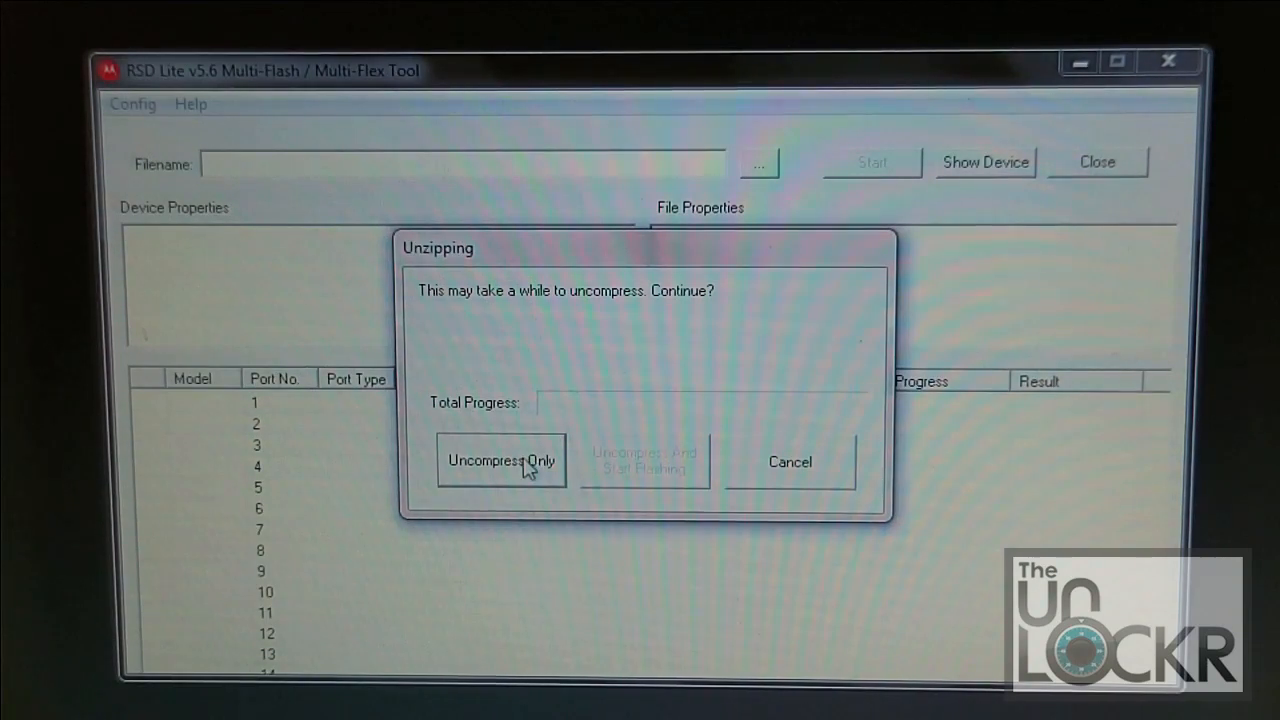
click(501, 461)
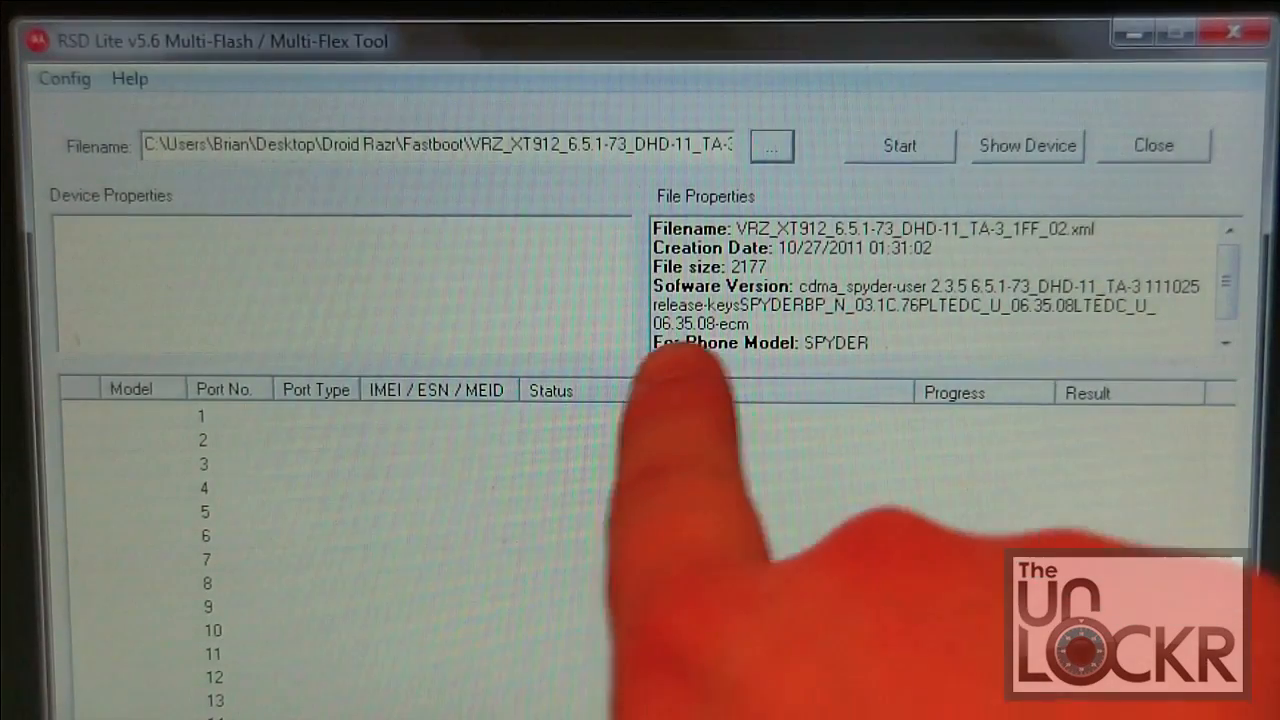
mouse_move(685, 610)
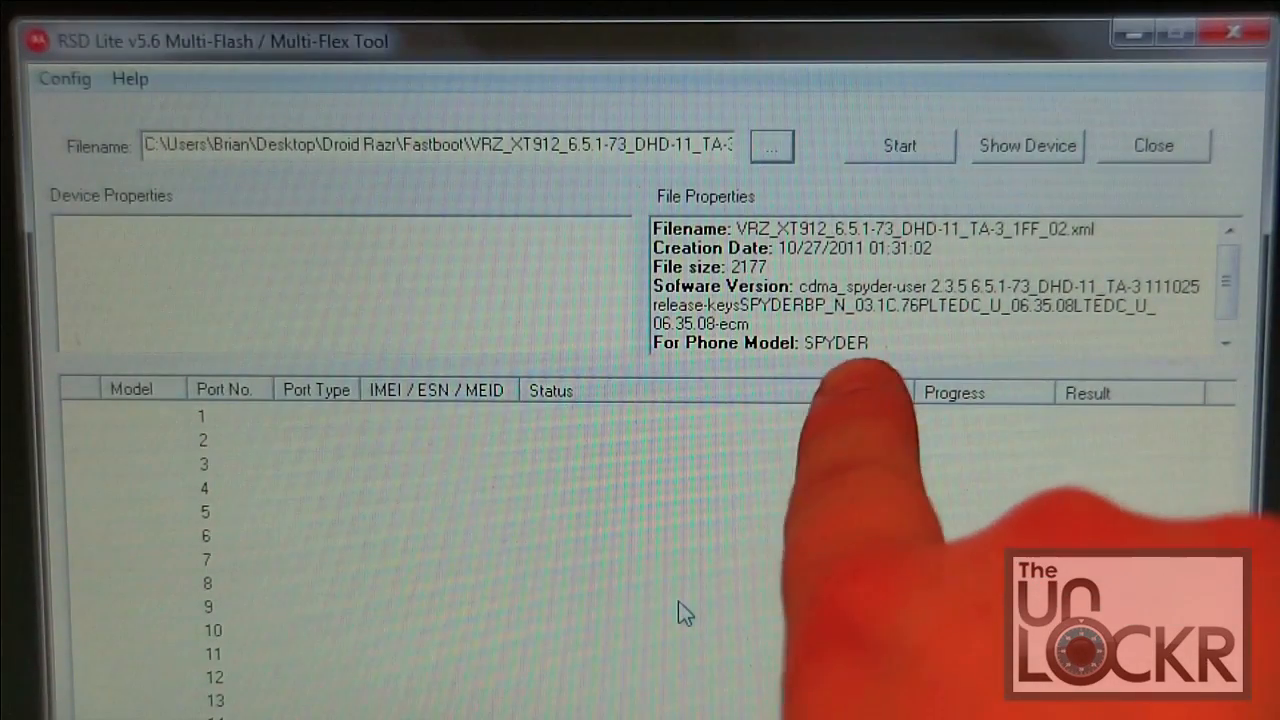